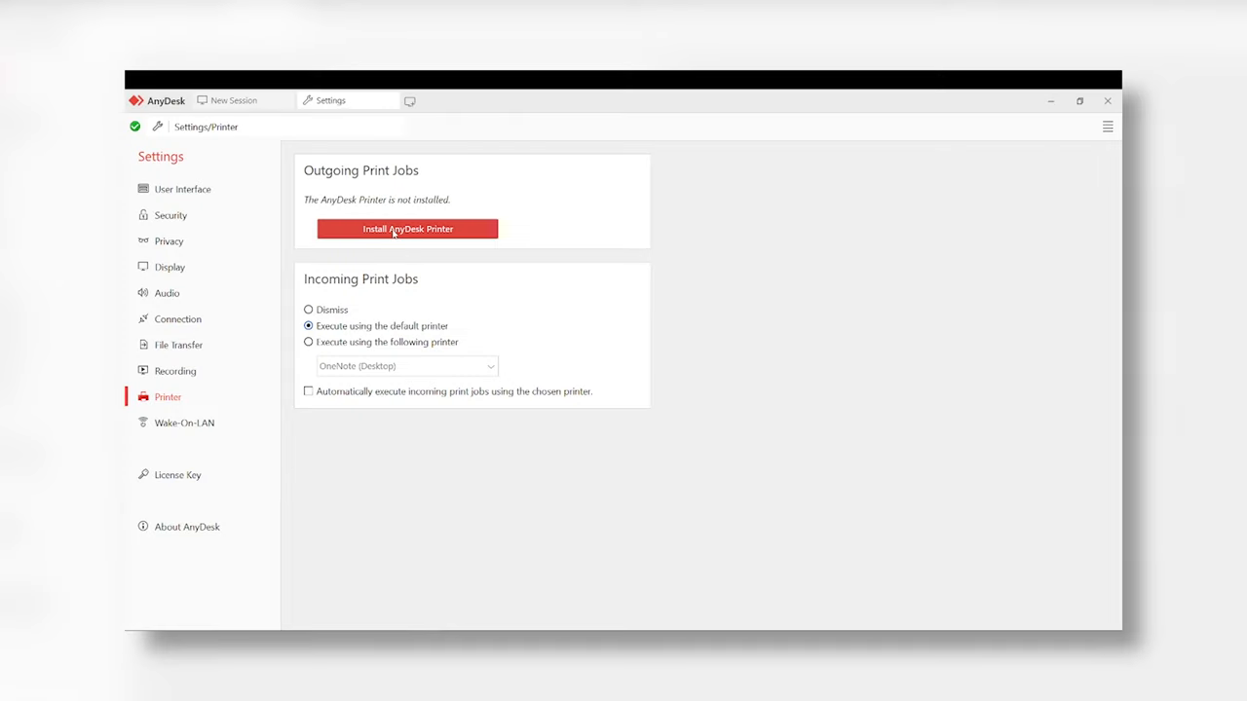
Install the AnyDesk Printer, supplying the admin account '.\alf' at the UAC prompt
left_click(407, 228)
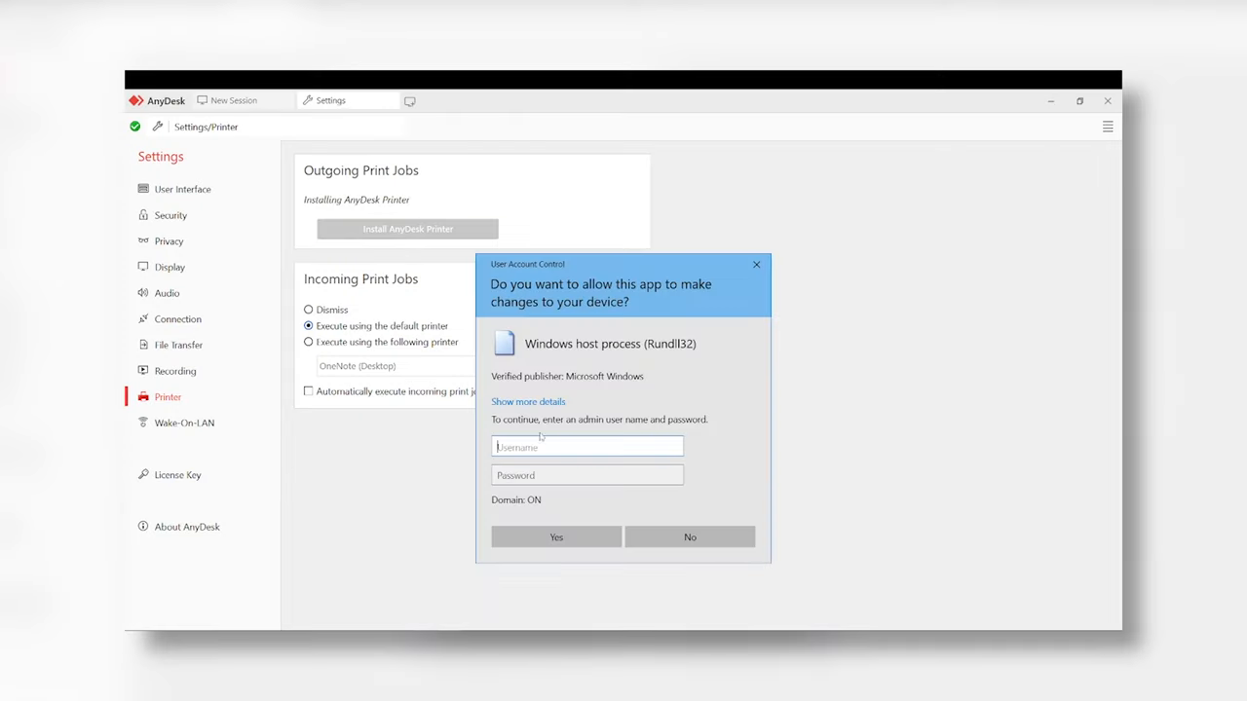
type(".\\alf")
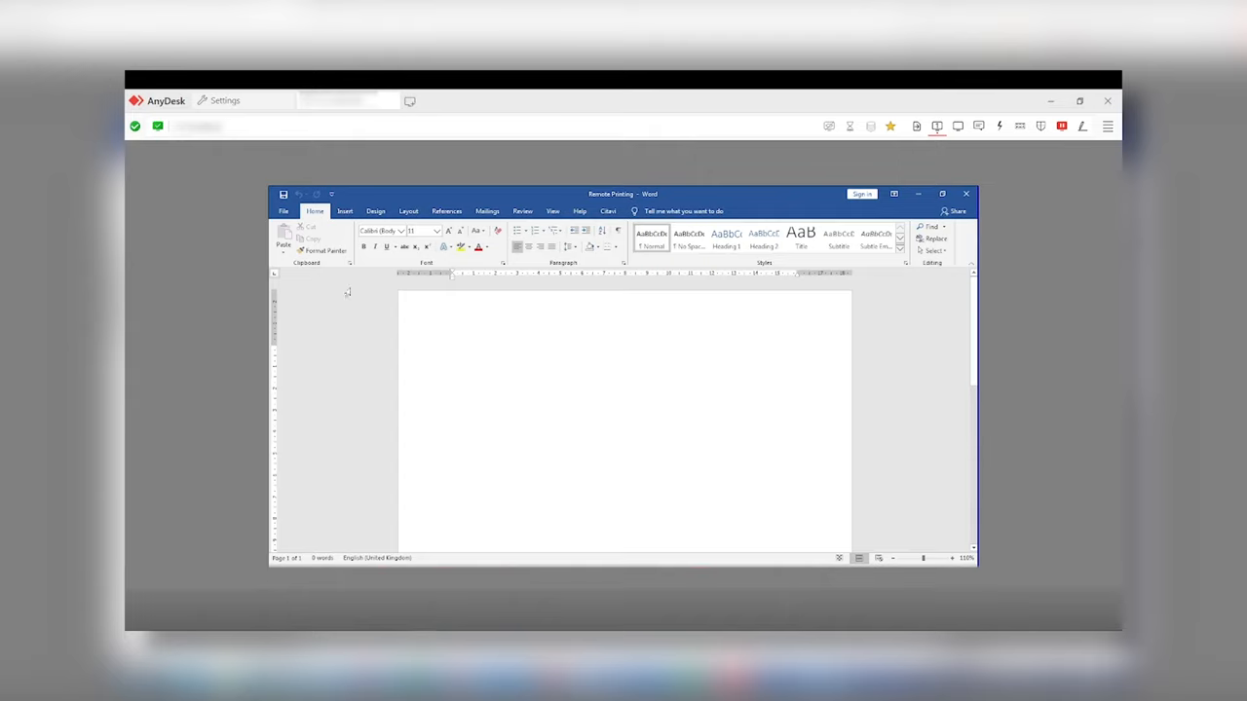
Send the open Word document to print on the AnyDesk Printer
left_click(284, 211)
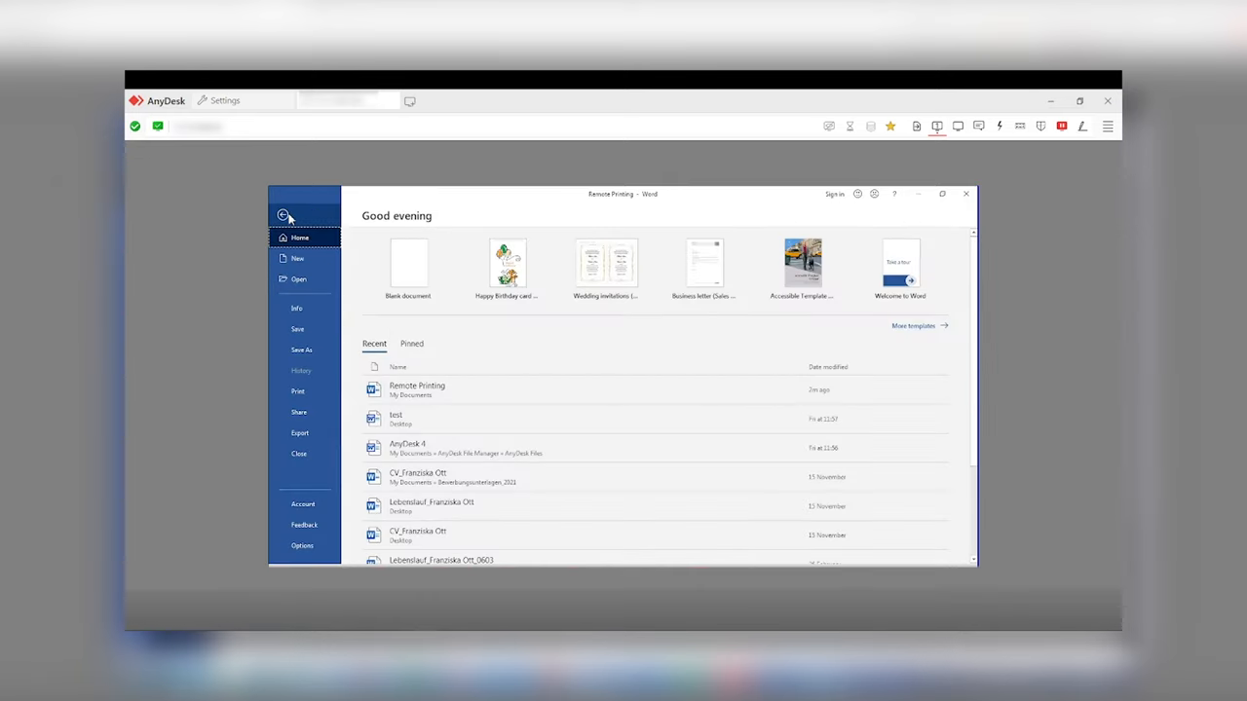
left_click(296, 389)
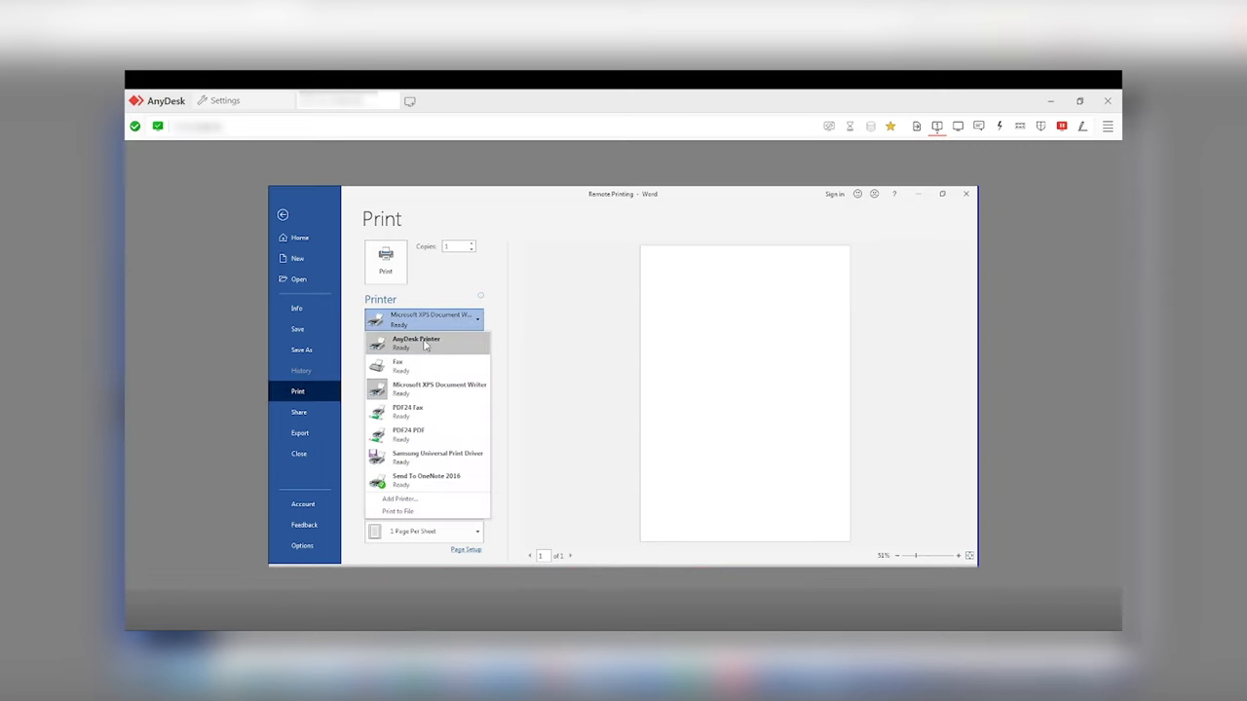
left_click(417, 343)
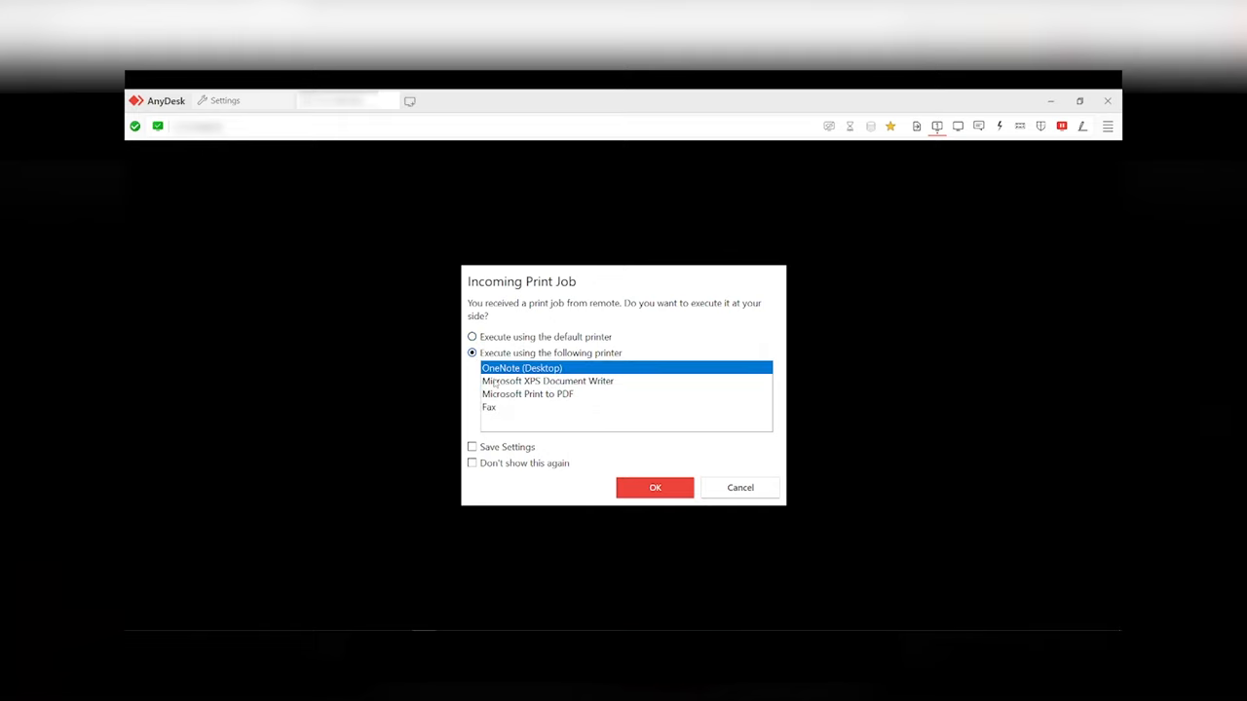
Route the incoming job to Microsoft XPS Document Writer, save the choice, suppress future prompts, and confirm
left_click(548, 380)
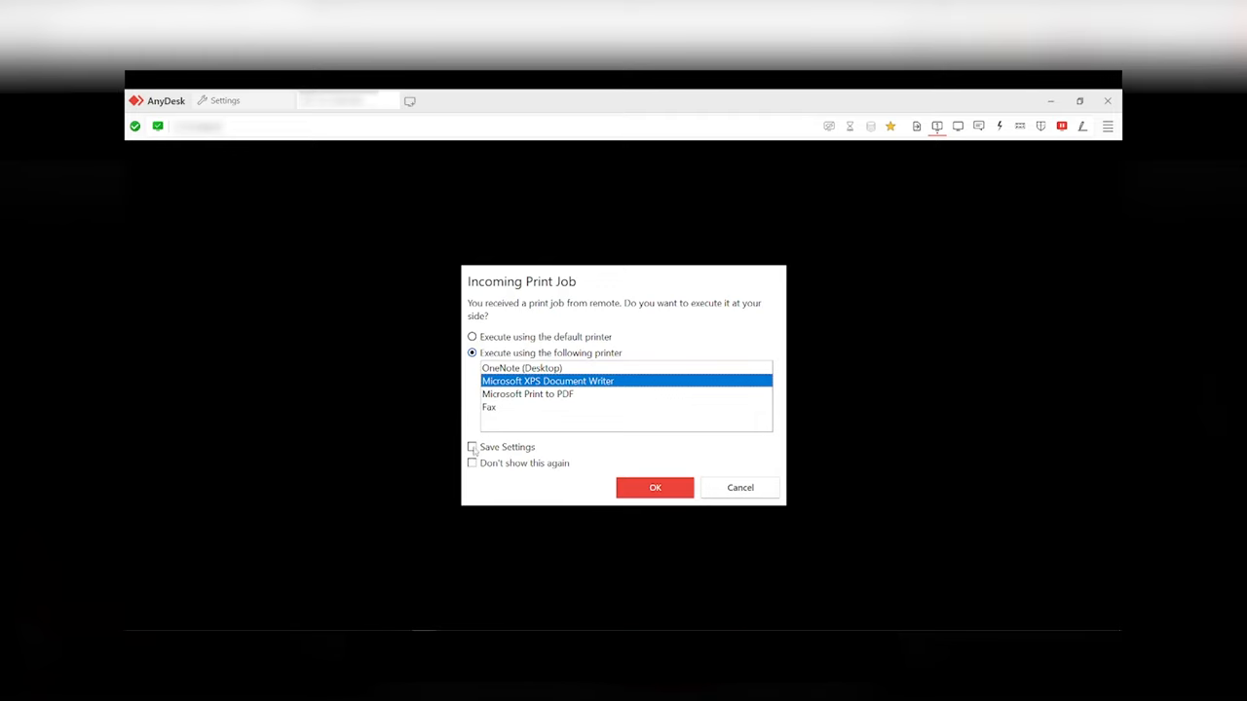
left_click(471, 446)
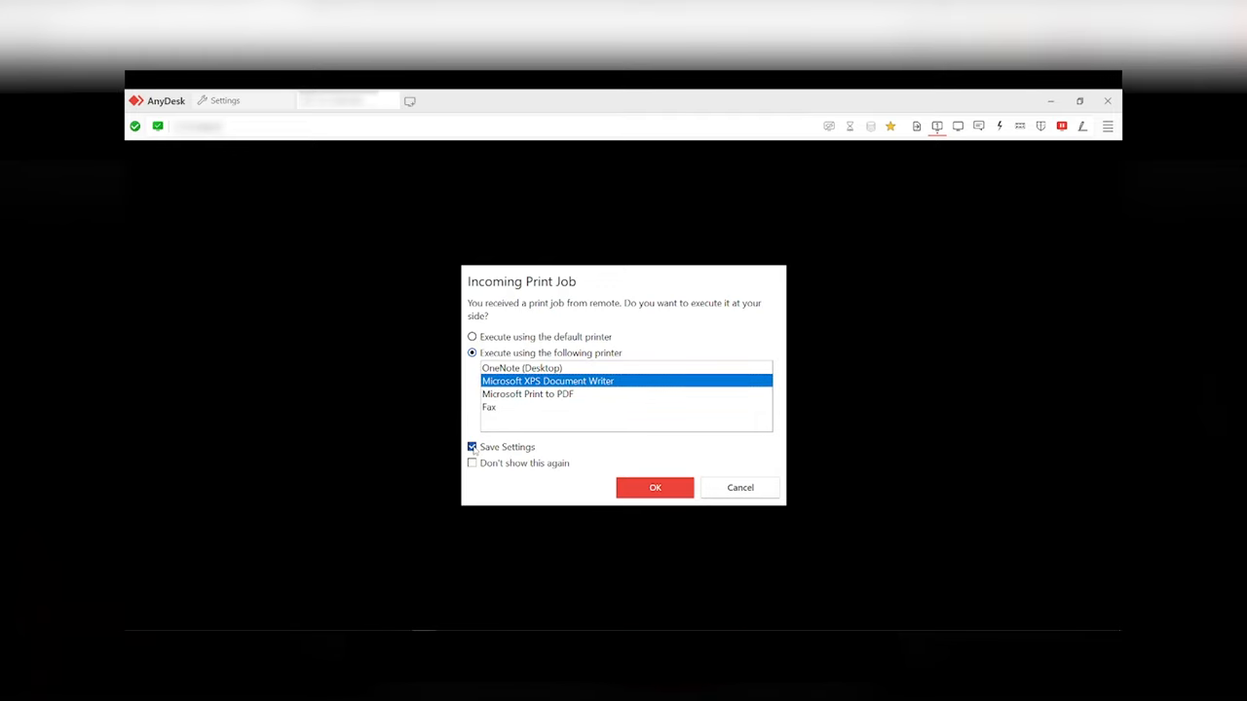
left_click(472, 464)
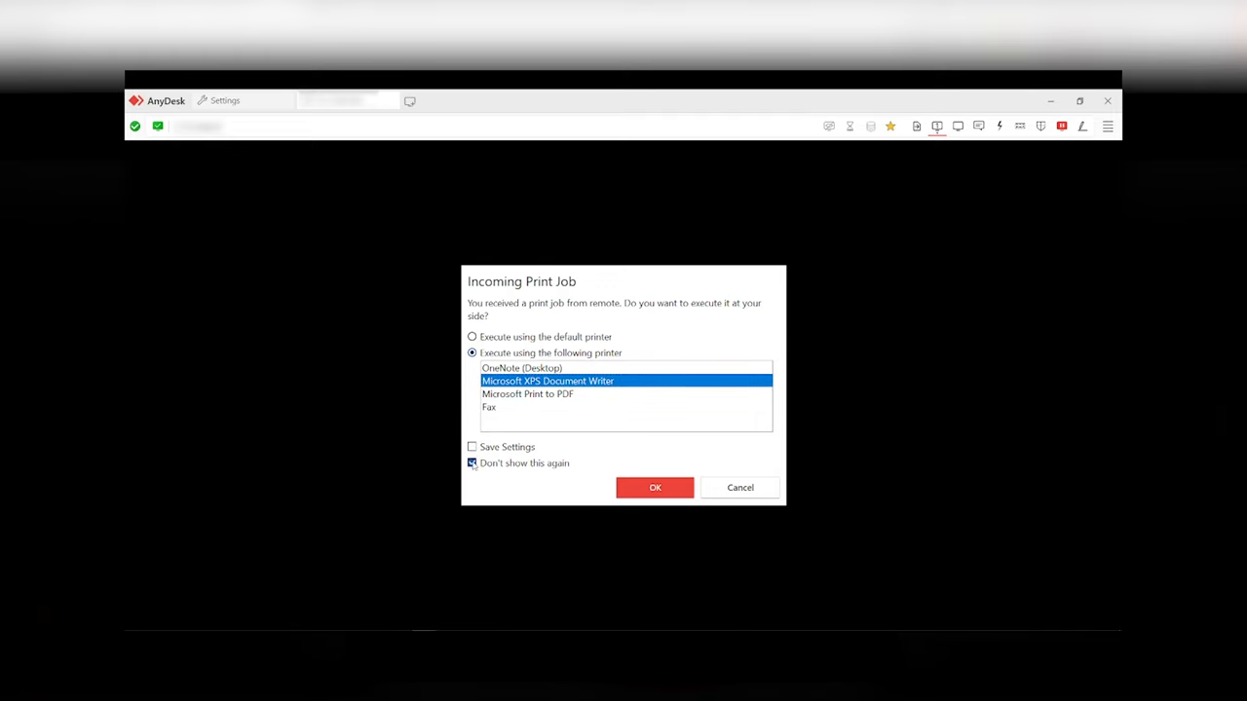
left_click(472, 464)
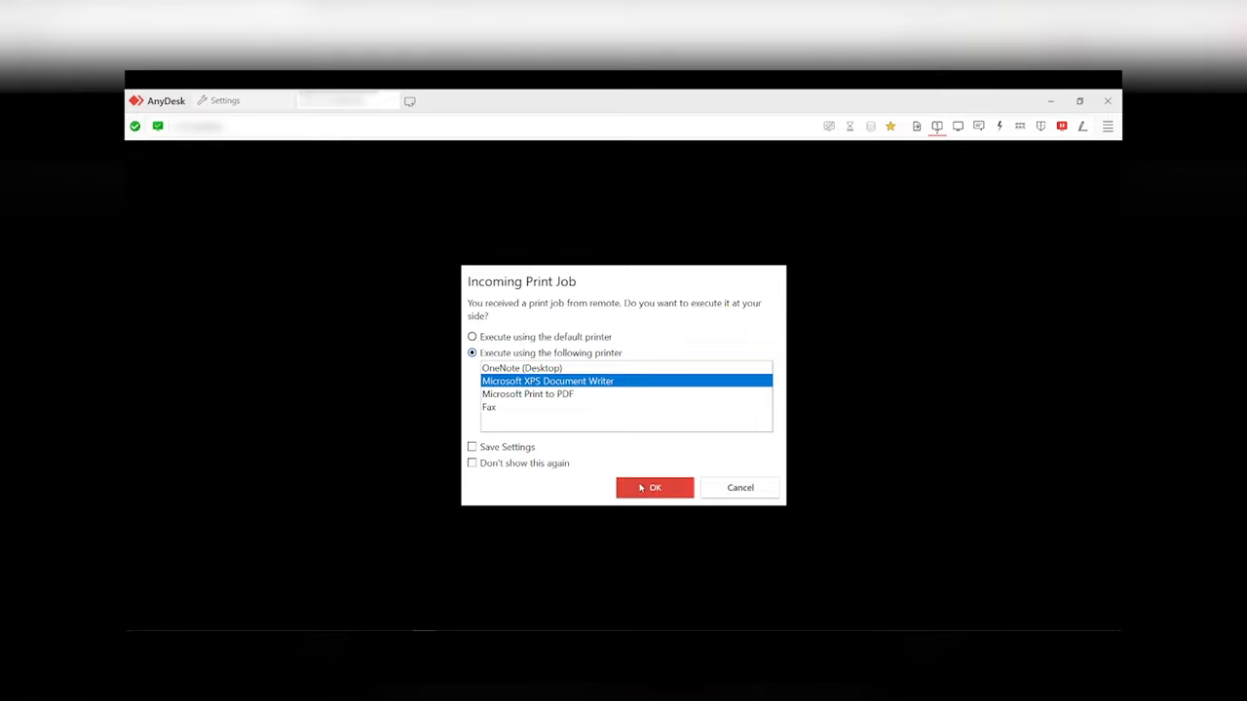